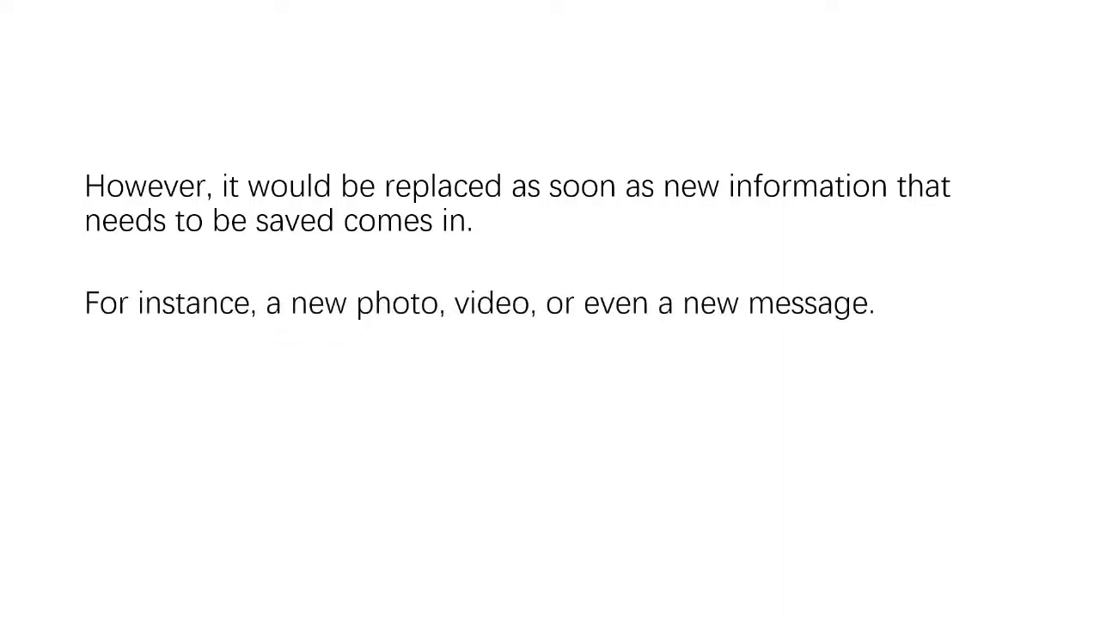
Launch the iOS Data Recovery tool from the FoneDog Toolkit home screen.
key("Right")
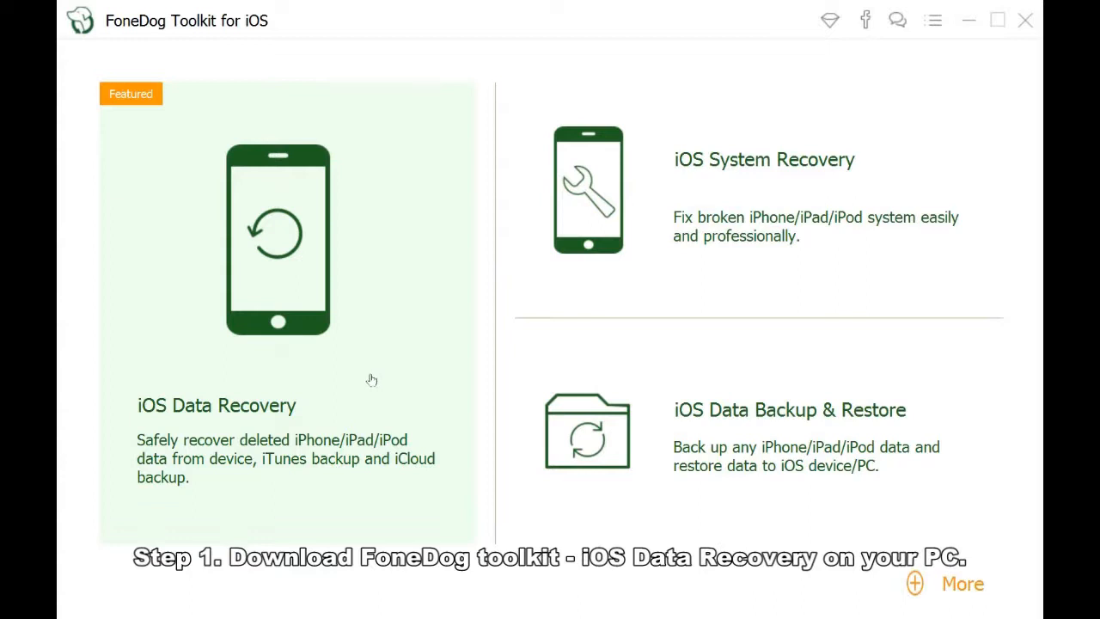
mouse_move(335, 370)
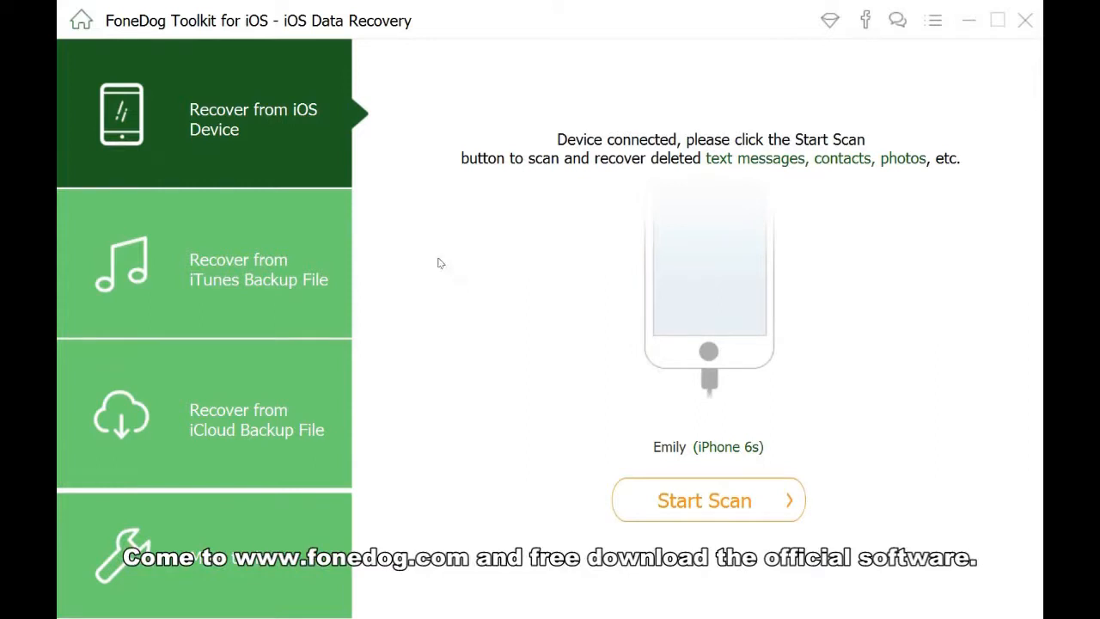
mouse_move(670, 299)
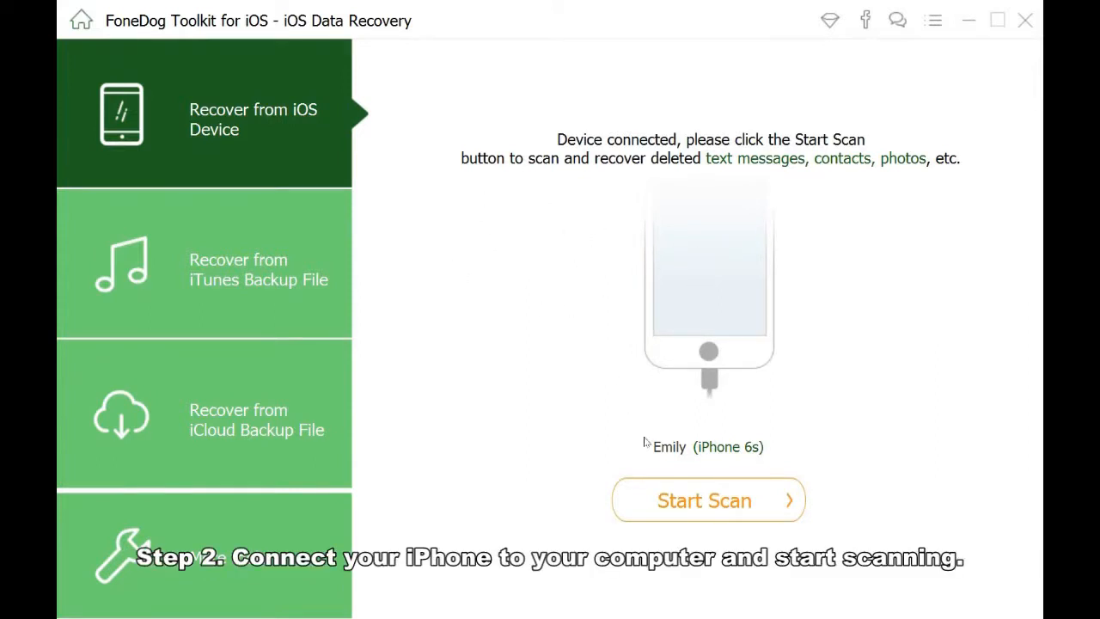
mouse_move(659, 252)
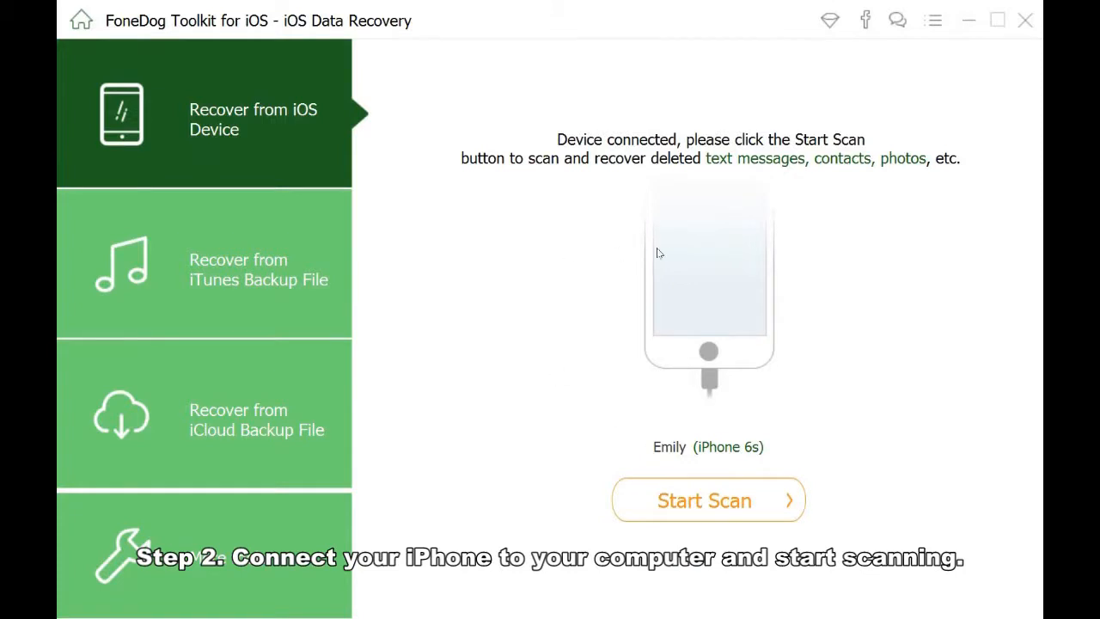
mouse_move(739, 413)
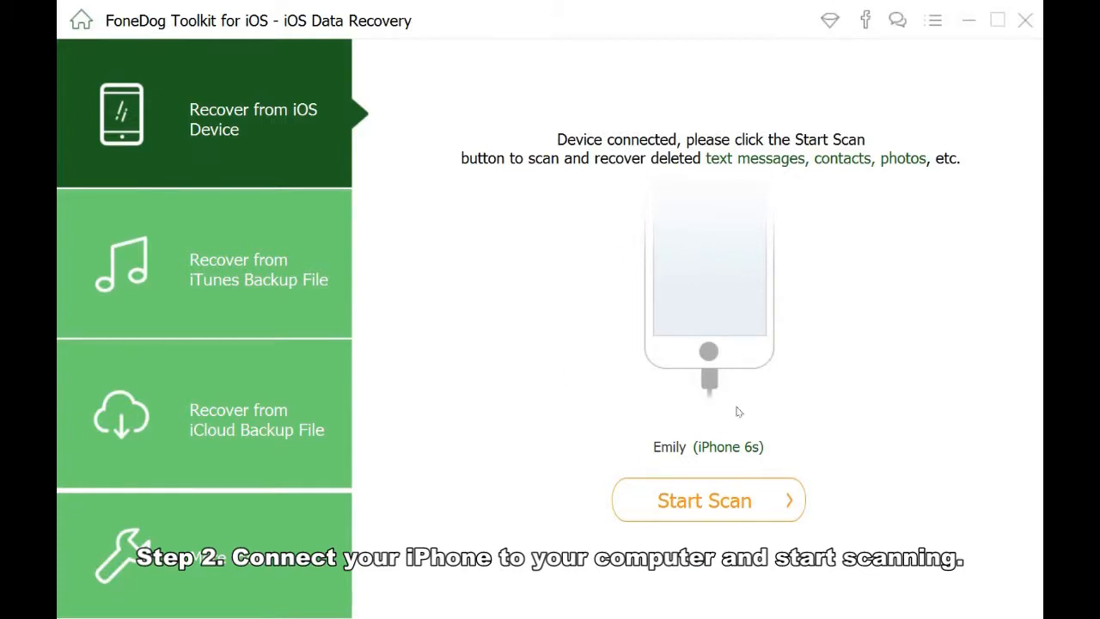
Start scanning the connected iPhone 6s for deleted messages, contacts and photos.
left_click(708, 500)
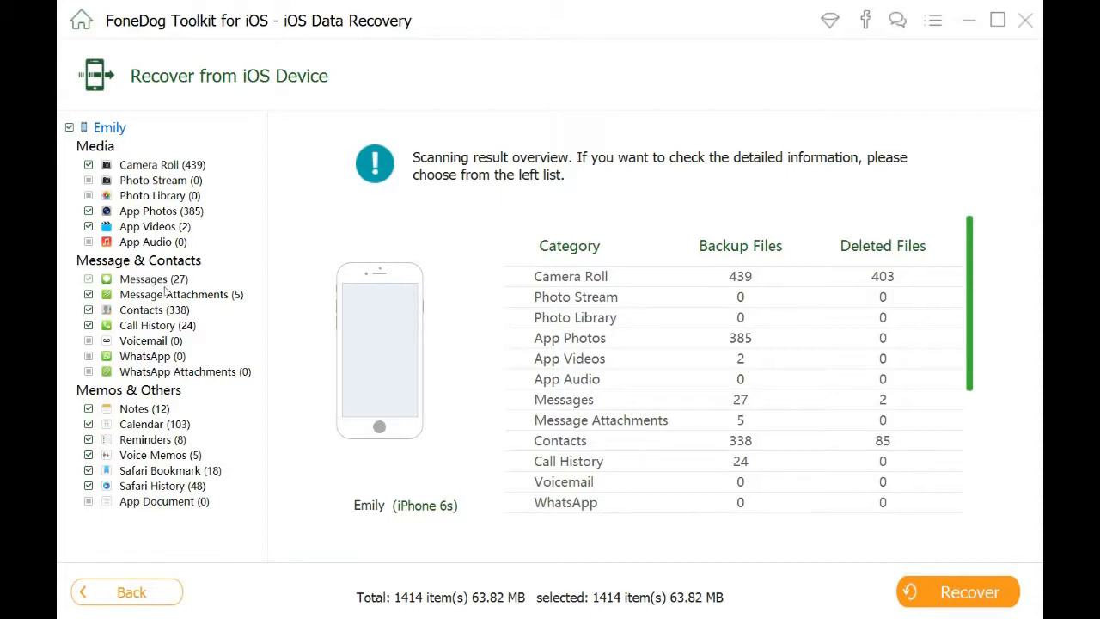
View the recovered Messages list and tick the first deleted message rows for recovery.
left_click(143, 279)
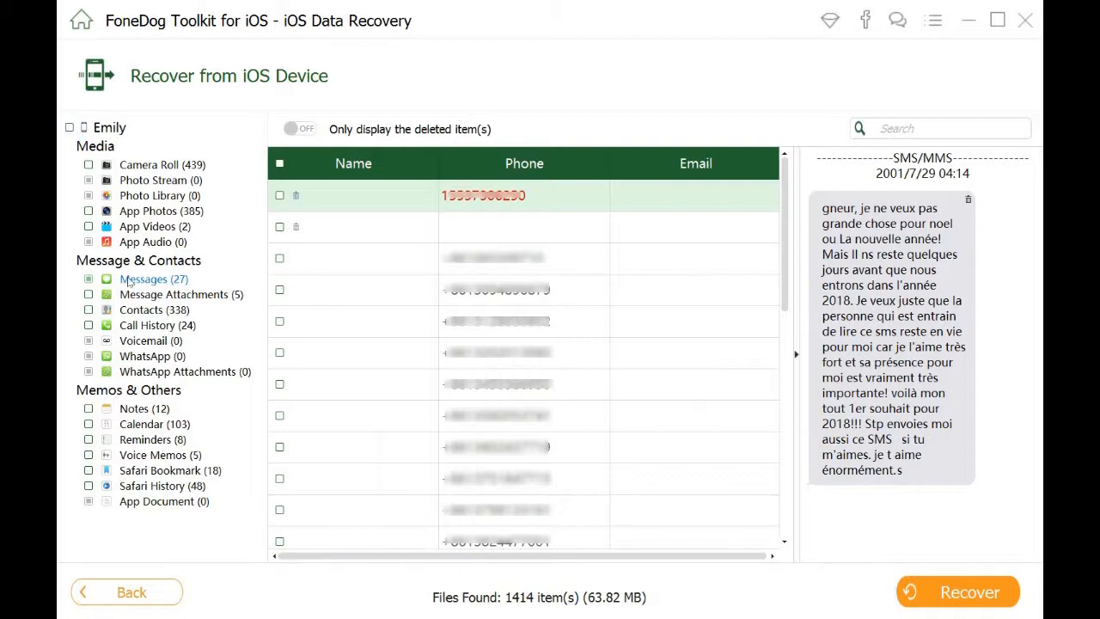
left_click(278, 196)
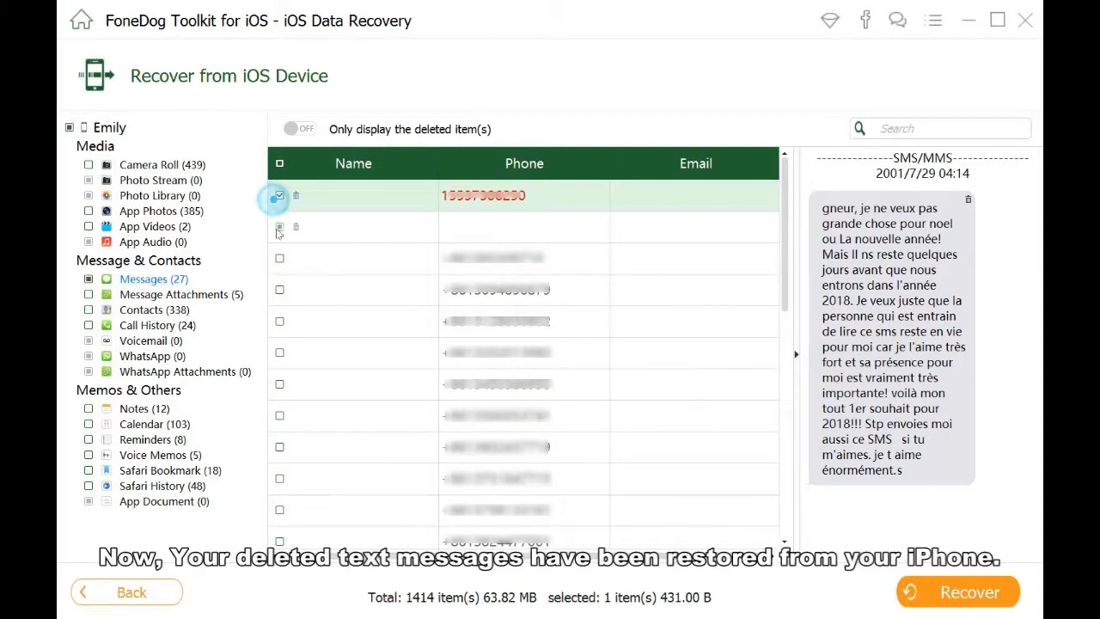
left_click(278, 257)
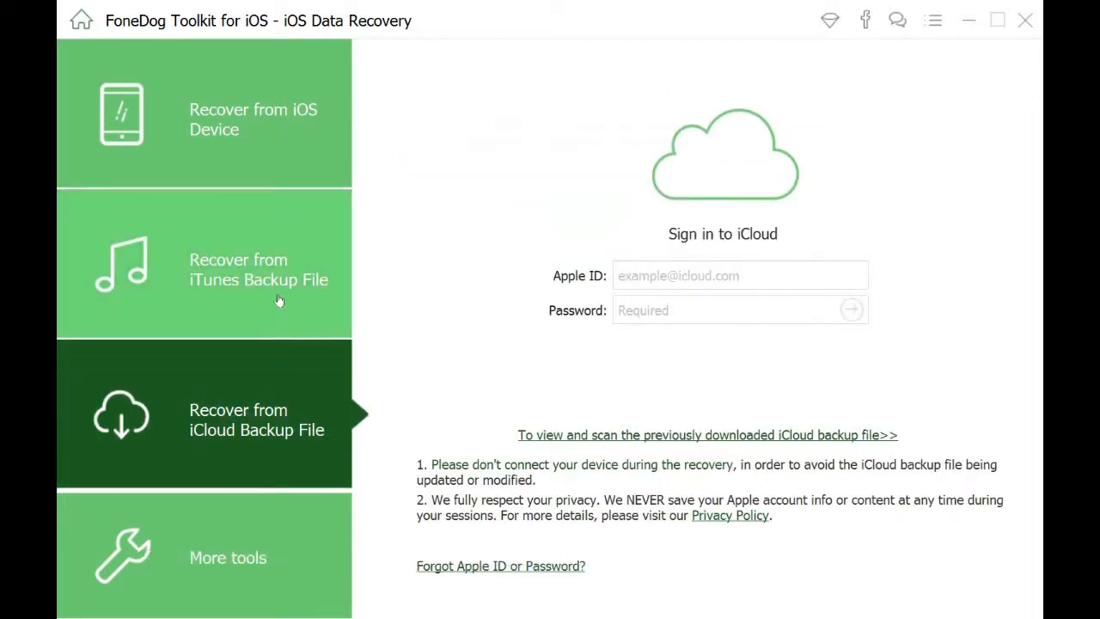
mouse_move(285, 284)
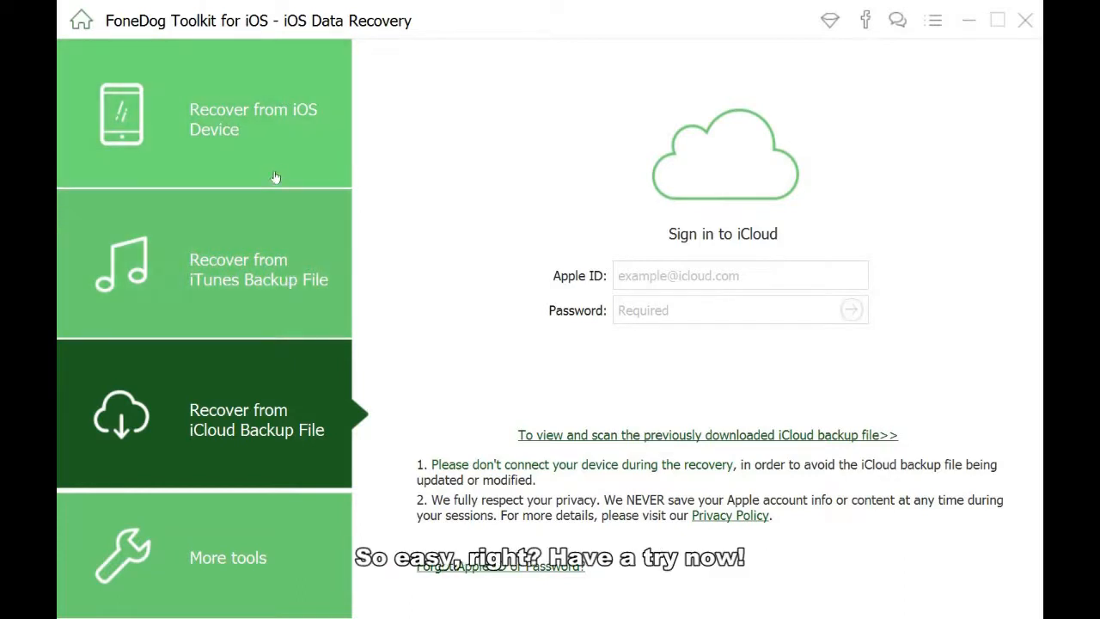
Switch from iCloud backup recovery back to Recover from iOS Device for the iPhone 6s.
left_click(203, 121)
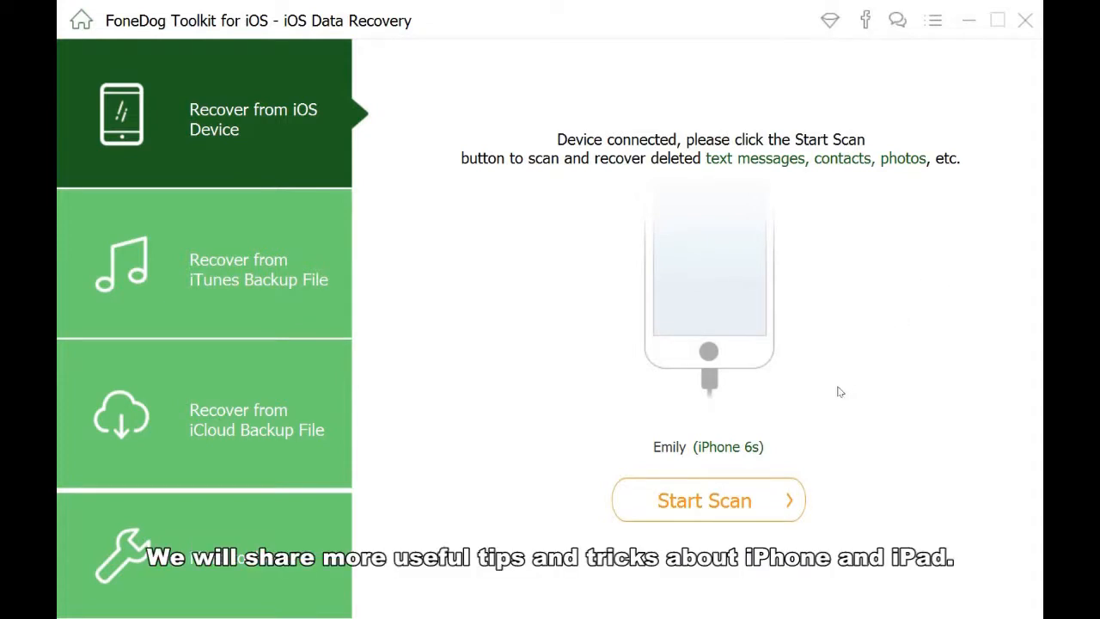
mouse_move(770, 481)
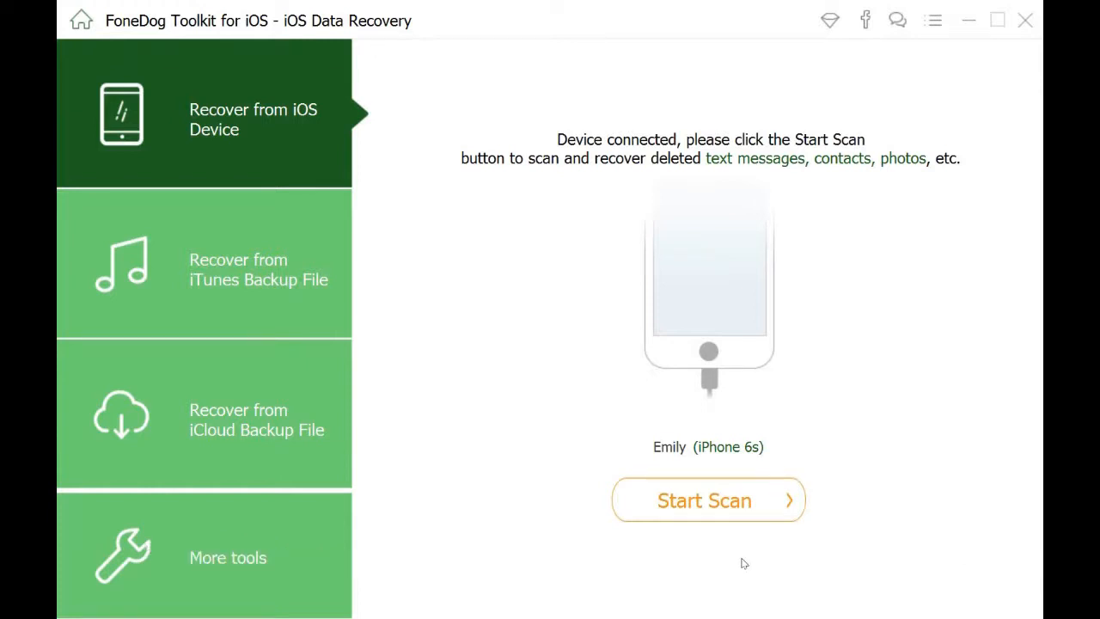
mouse_move(732, 535)
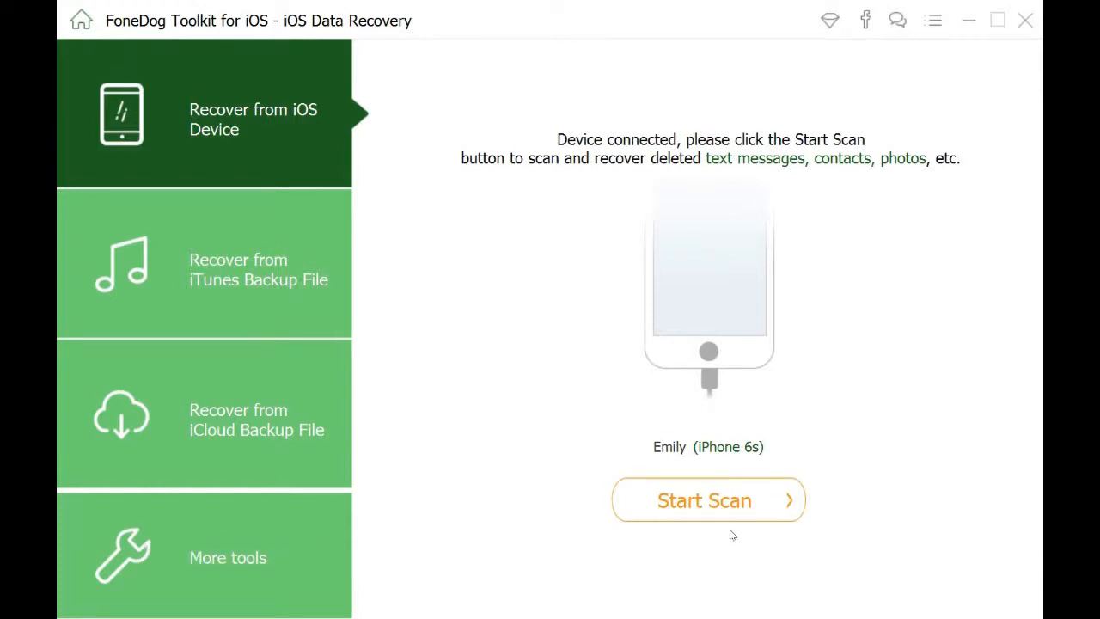